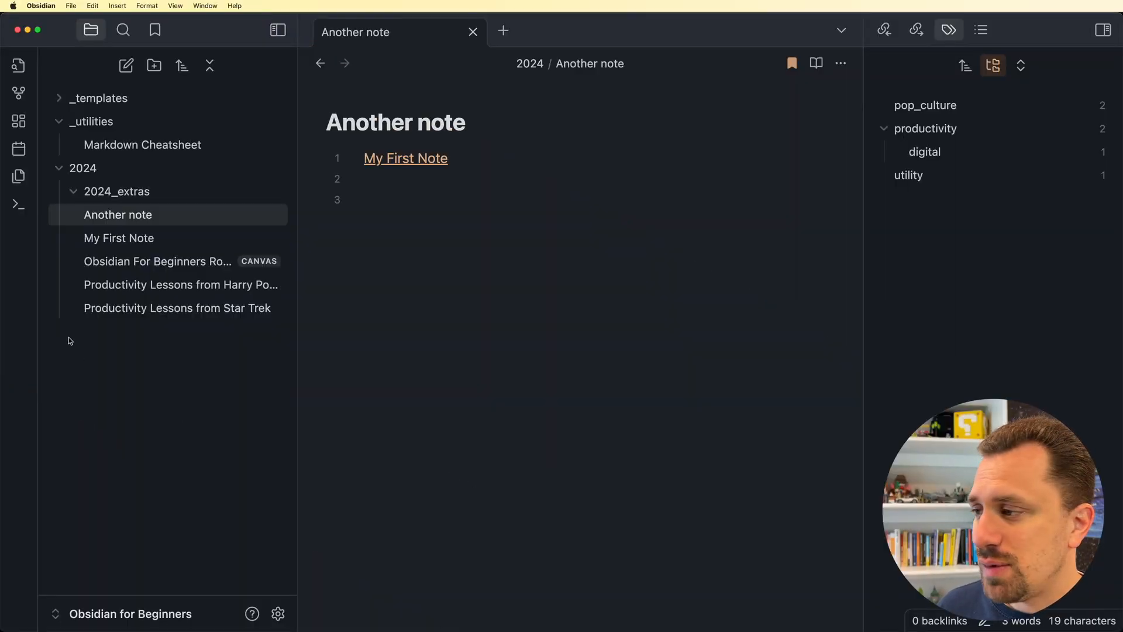
pyautogui.moveTo(18, 94)
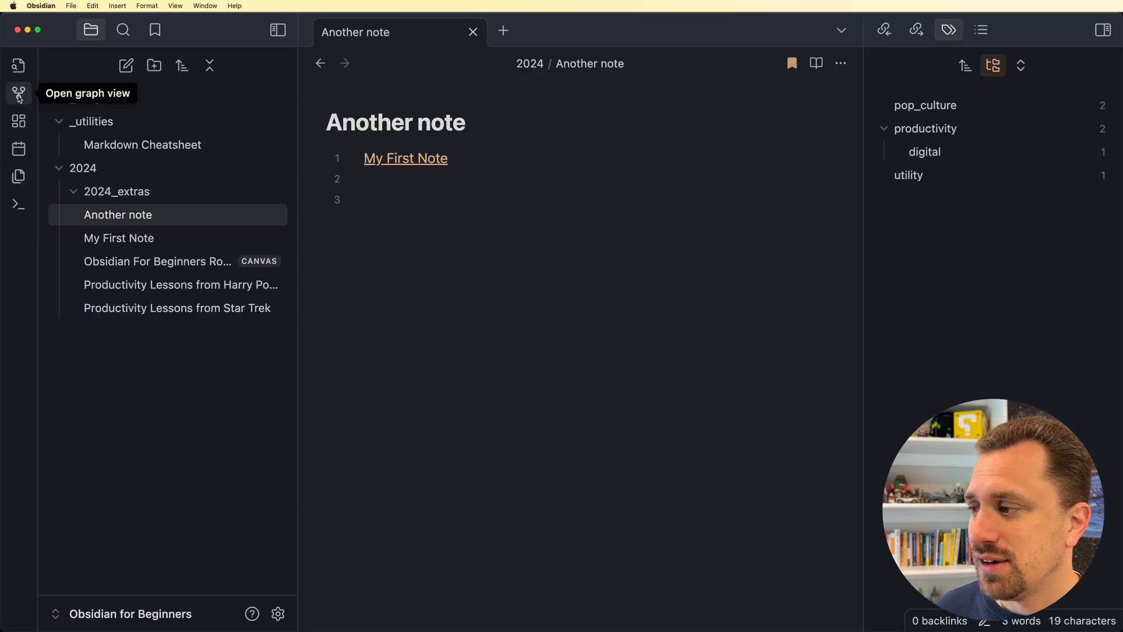
# Step: Show the vault's graph and focus on the Another note node linked to My First Note
pyautogui.click(17, 94)
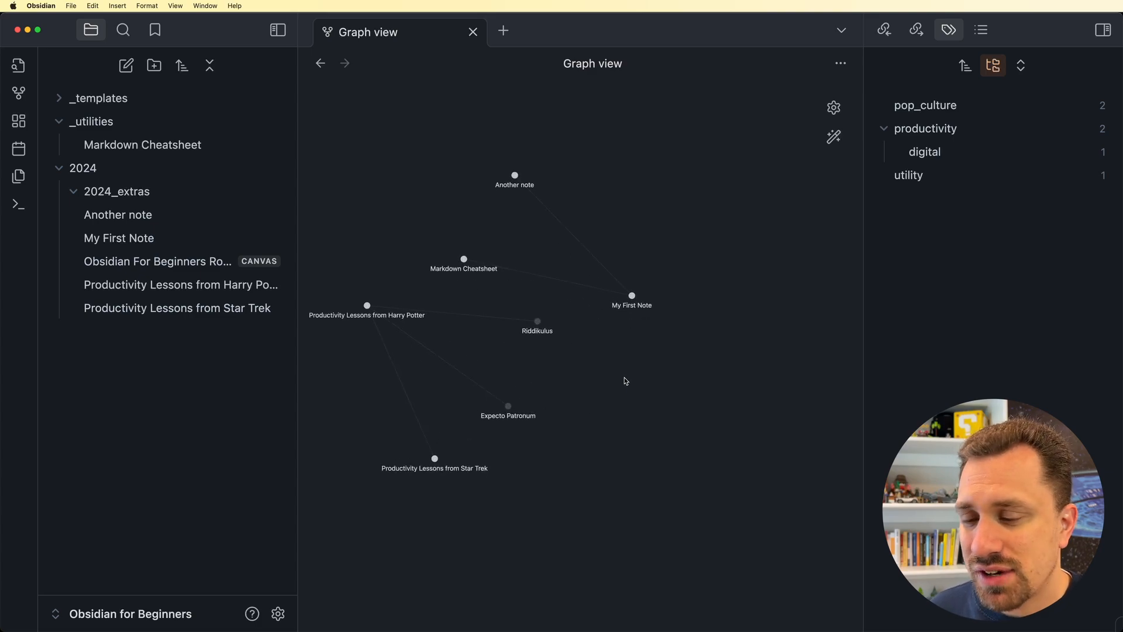
pyautogui.moveTo(598, 391)
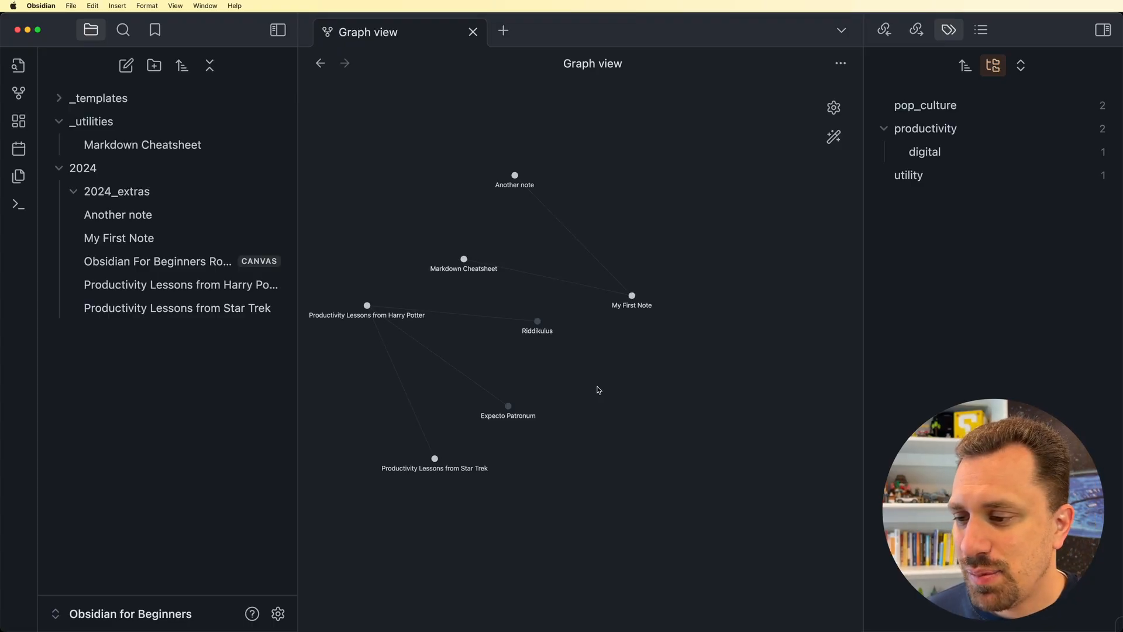
pyautogui.moveTo(448, 378)
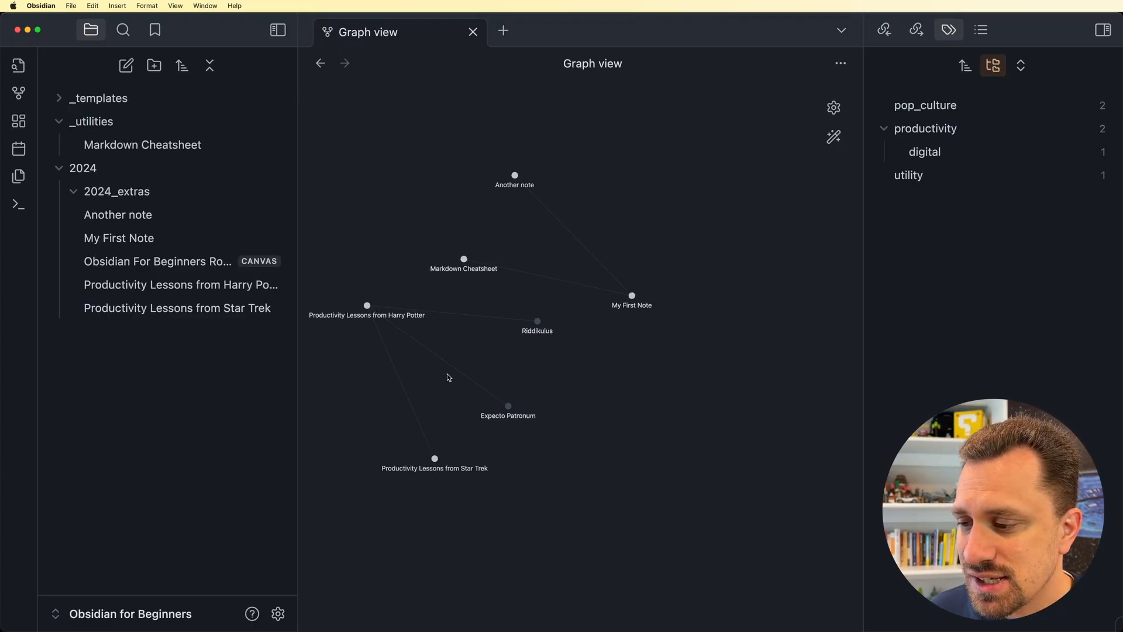
pyautogui.moveTo(437, 426)
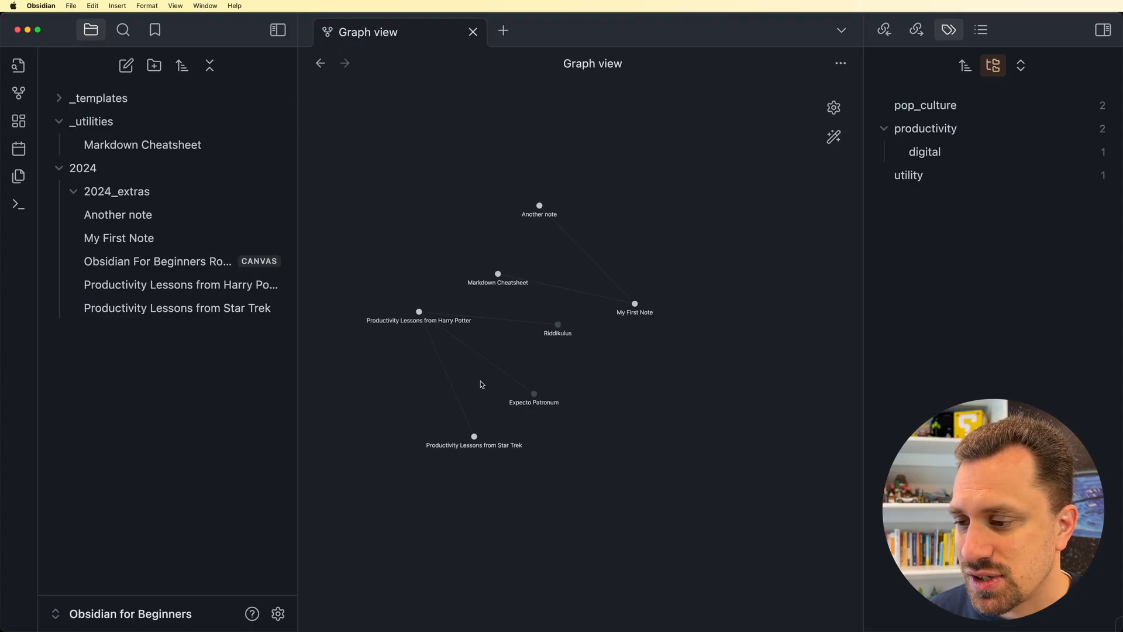
pyautogui.moveTo(591, 372)
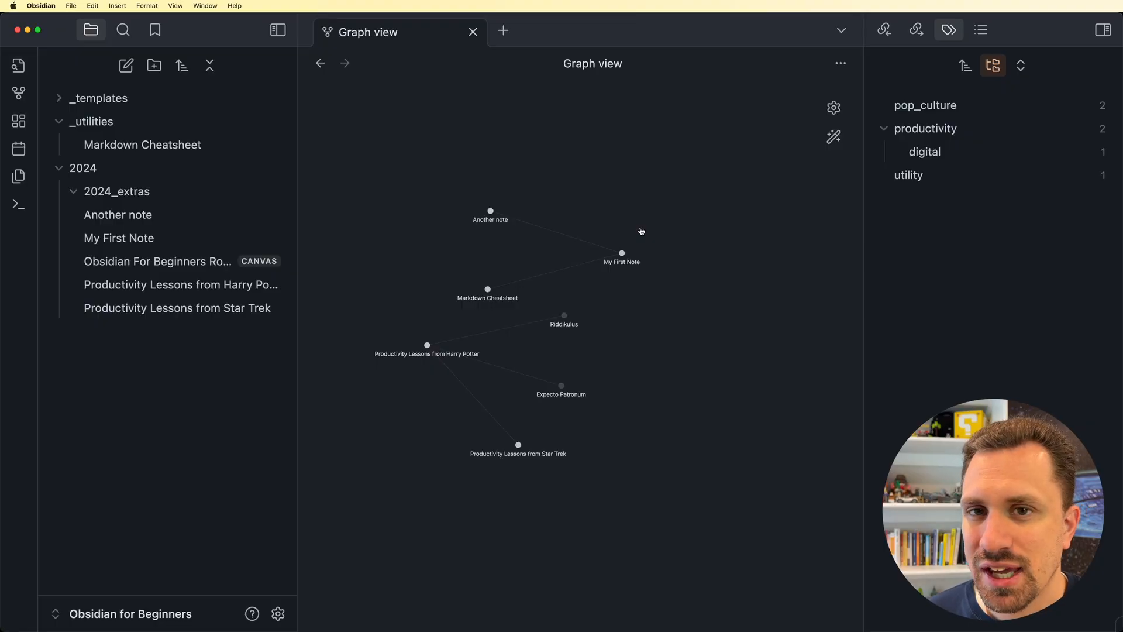
pyautogui.moveTo(491, 300)
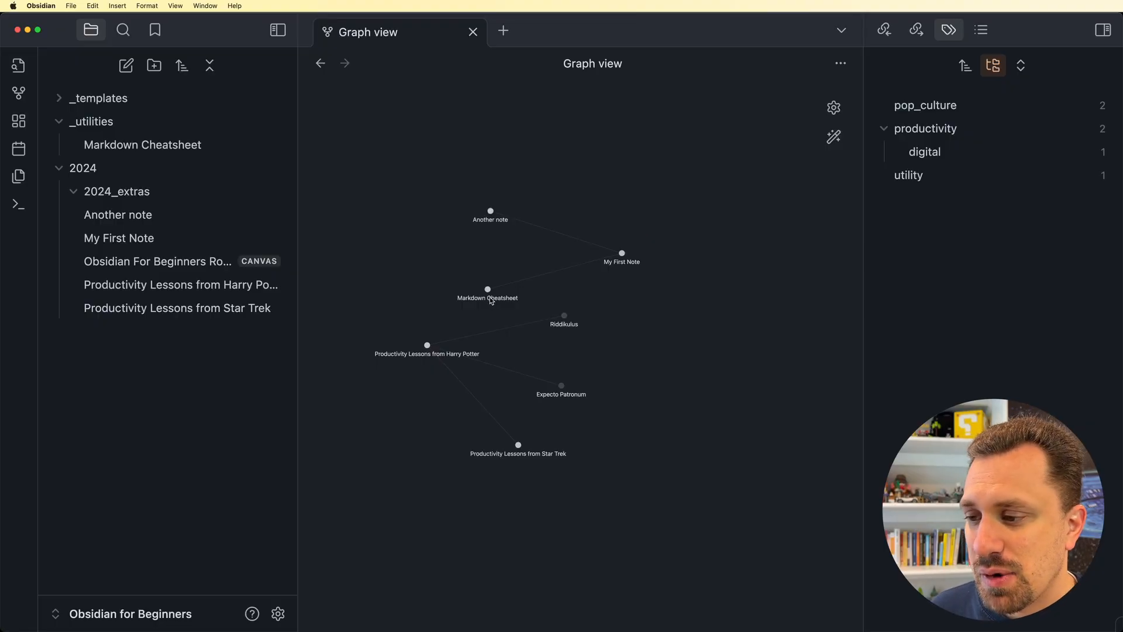
pyautogui.click(491, 213)
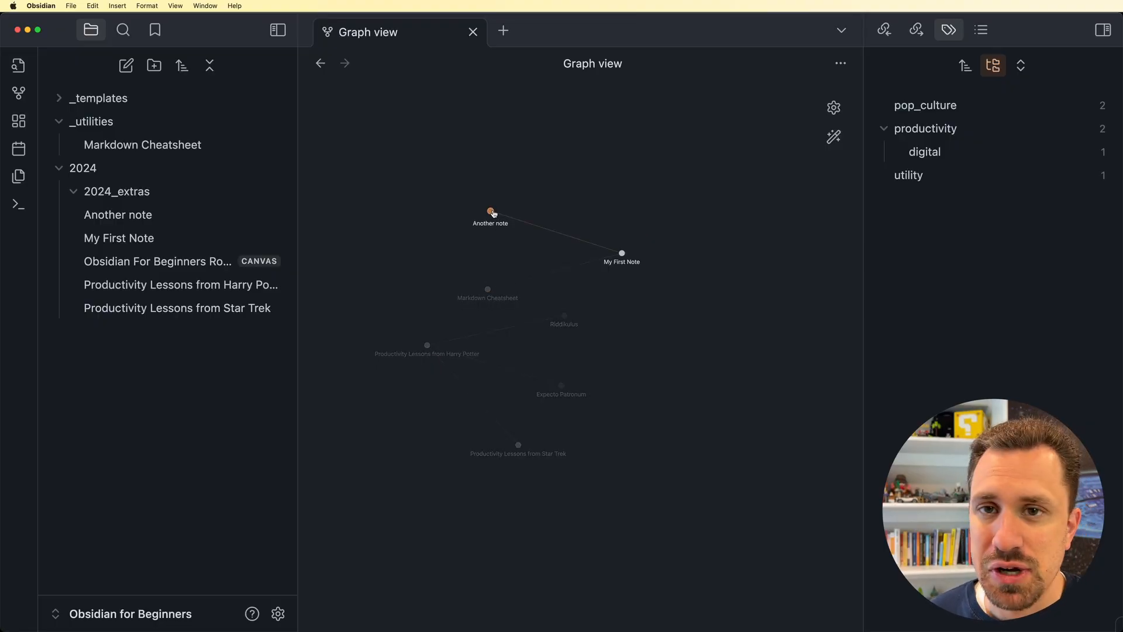
pyautogui.moveTo(724, 350)
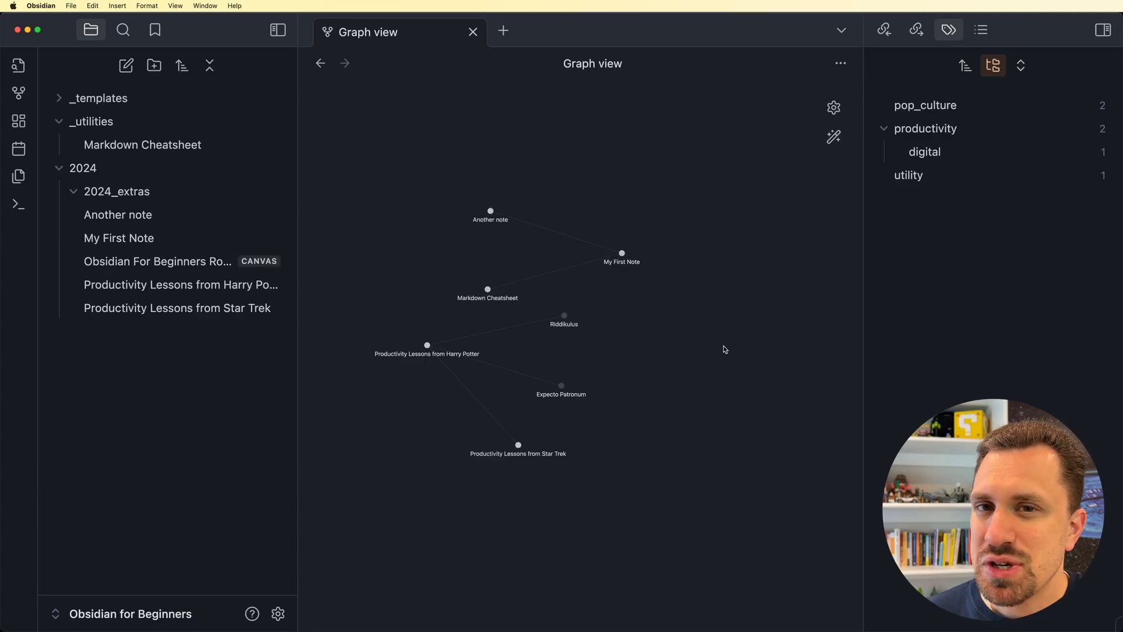
pyautogui.moveTo(351, 575)
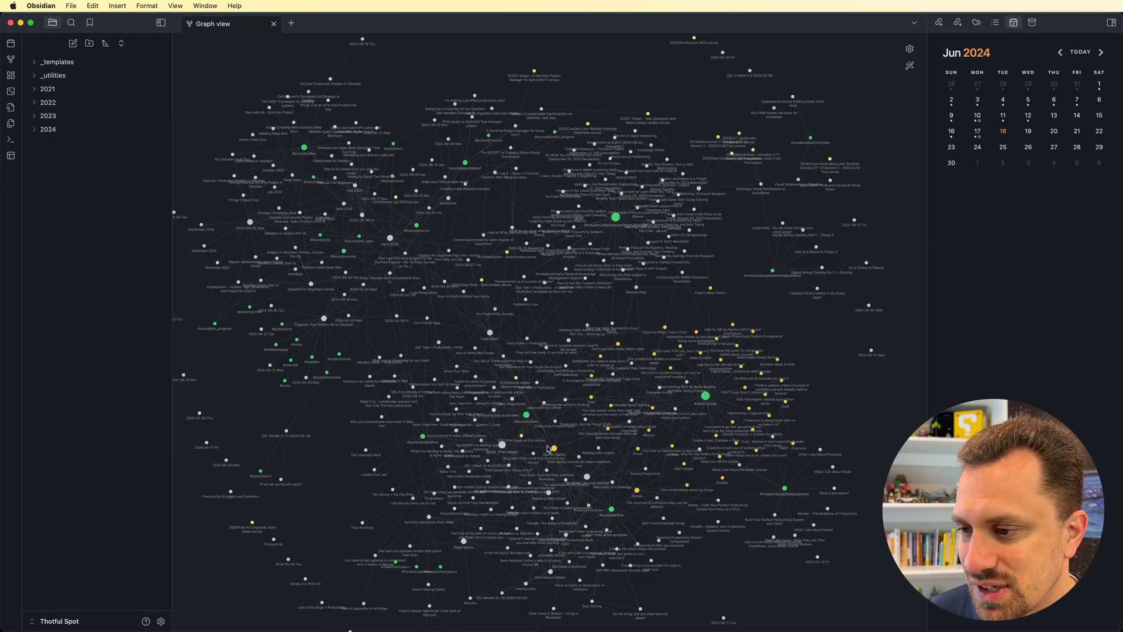
pyautogui.moveTo(523, 425)
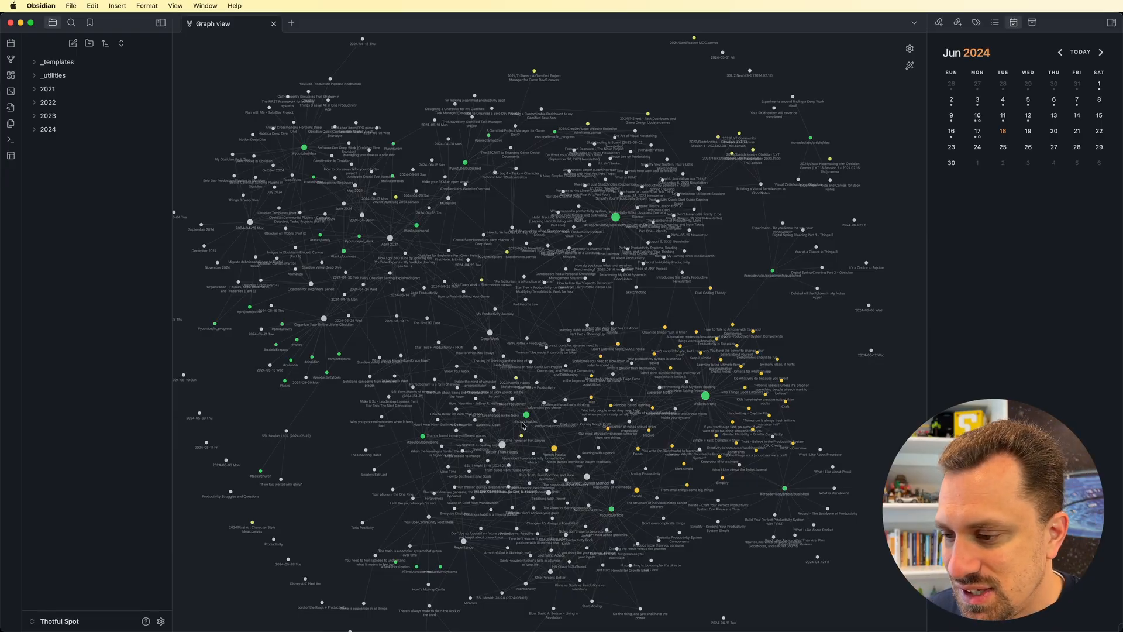
pyautogui.moveTo(519, 424)
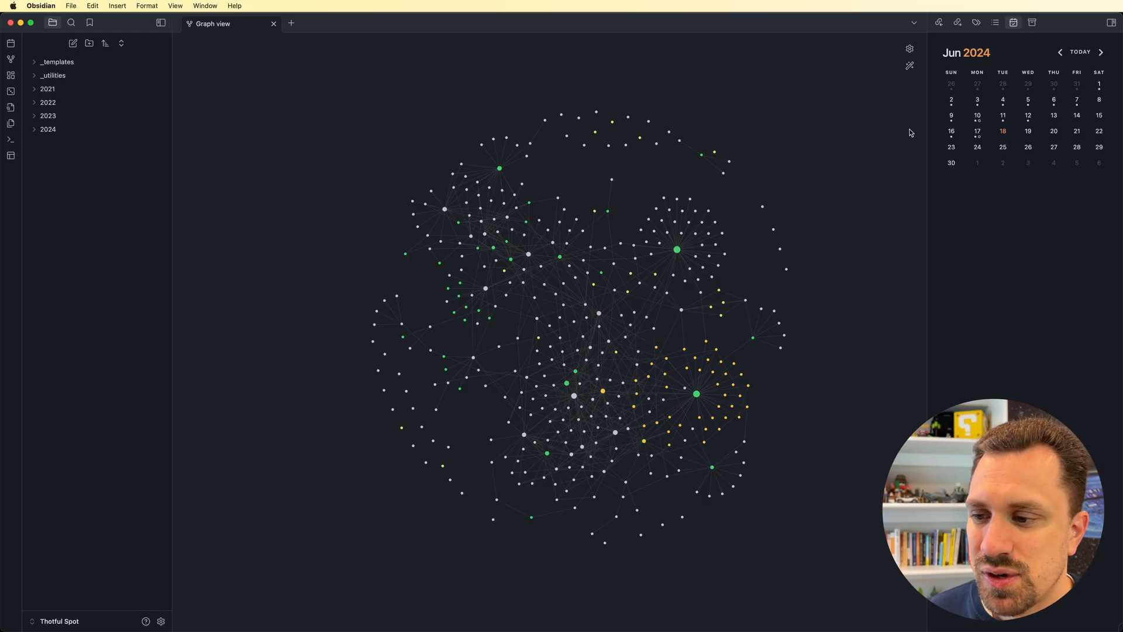
pyautogui.moveTo(910, 48)
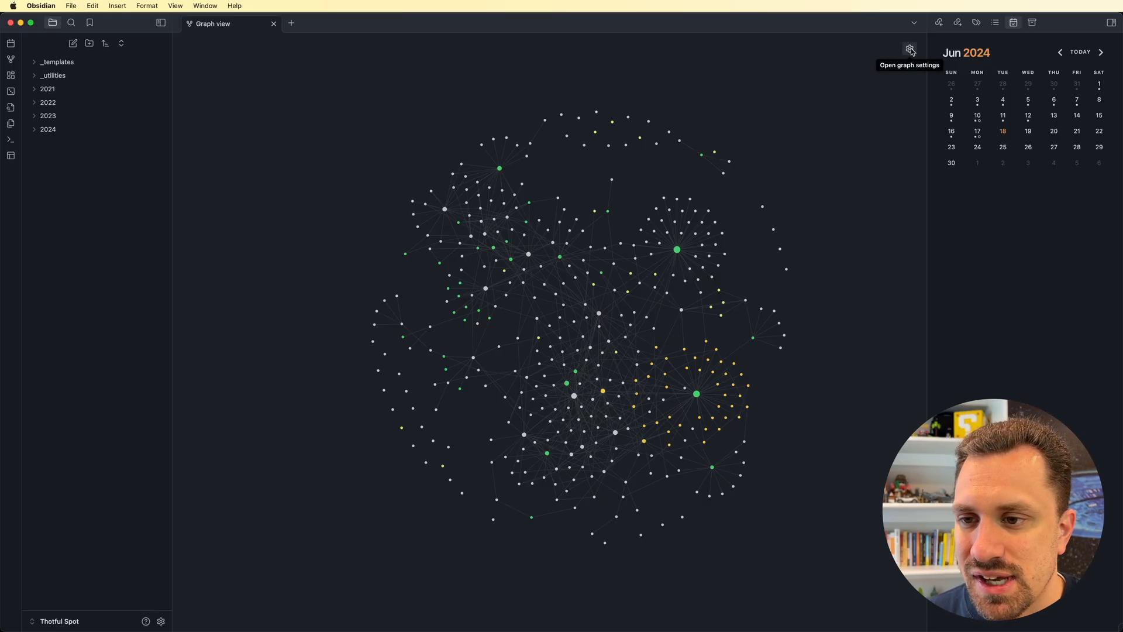
# Step: In the graph Filters, hide tag nodes and attachments from the graph
pyautogui.click(911, 51)
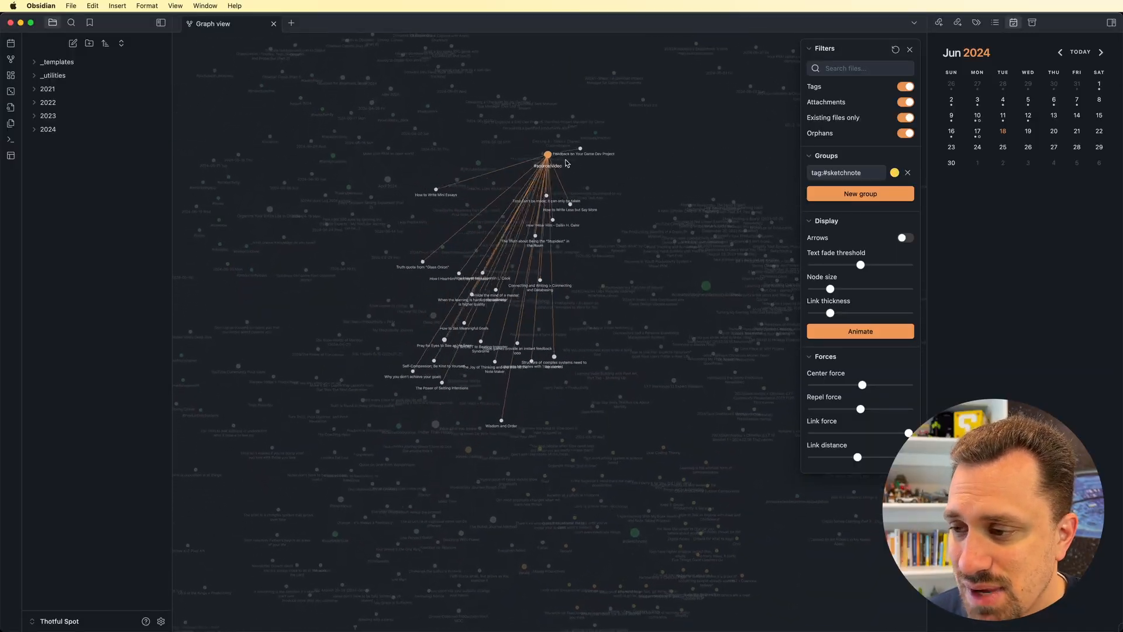
pyautogui.click(905, 85)
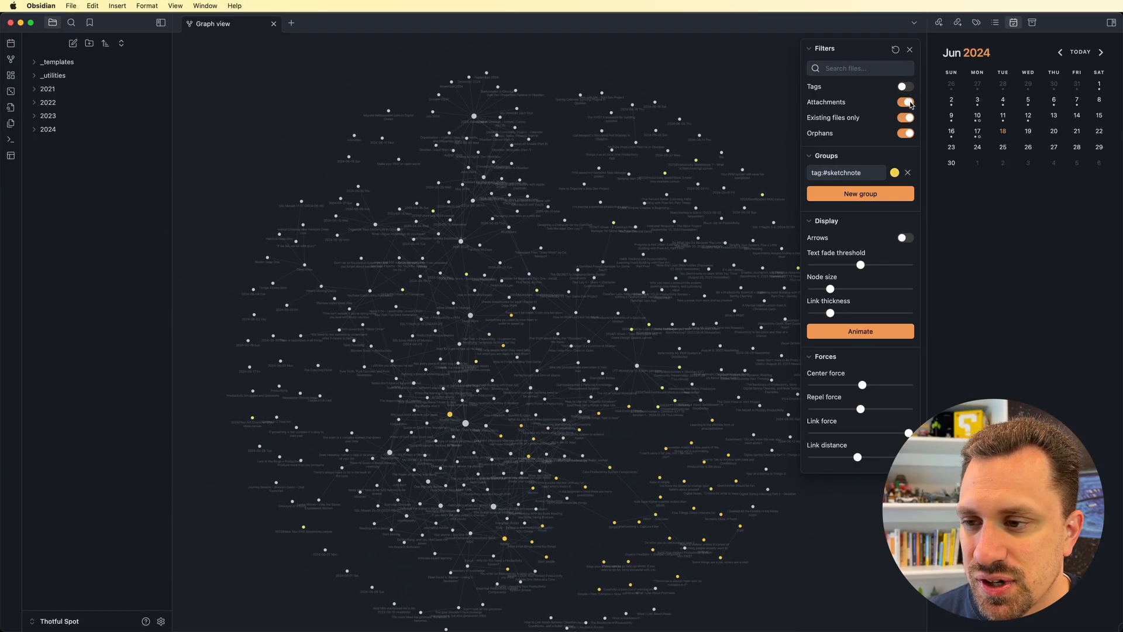
pyautogui.click(905, 102)
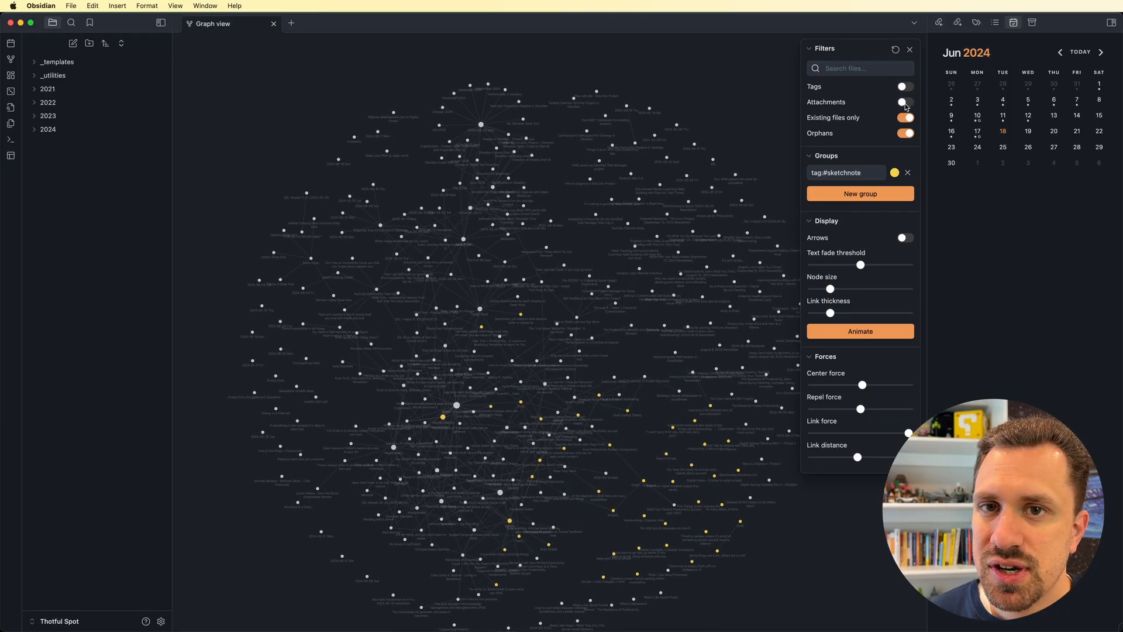
# Step: Keep Existing files only enabled and hide orphan notes, leaving a tighter linked cluster
pyautogui.click(904, 117)
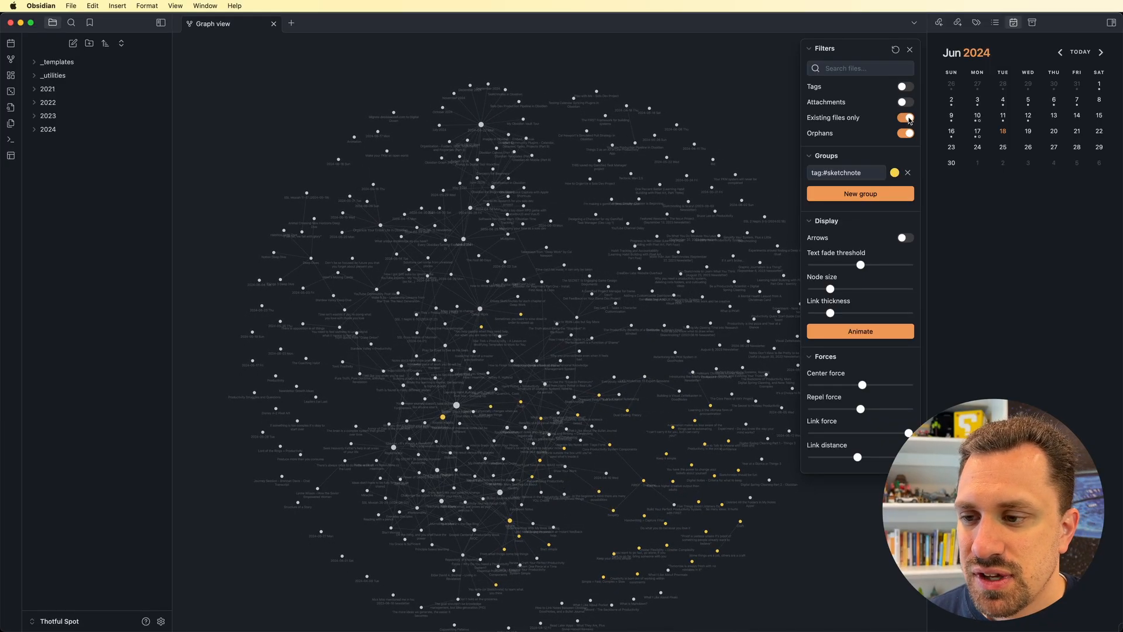
pyautogui.click(905, 117)
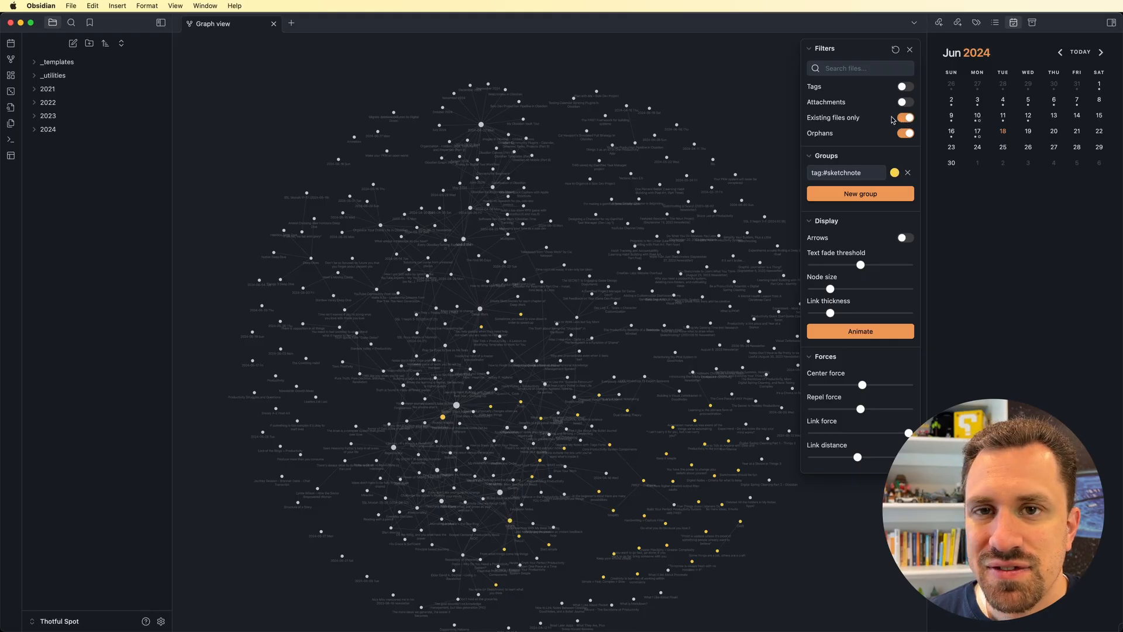
pyautogui.click(905, 117)
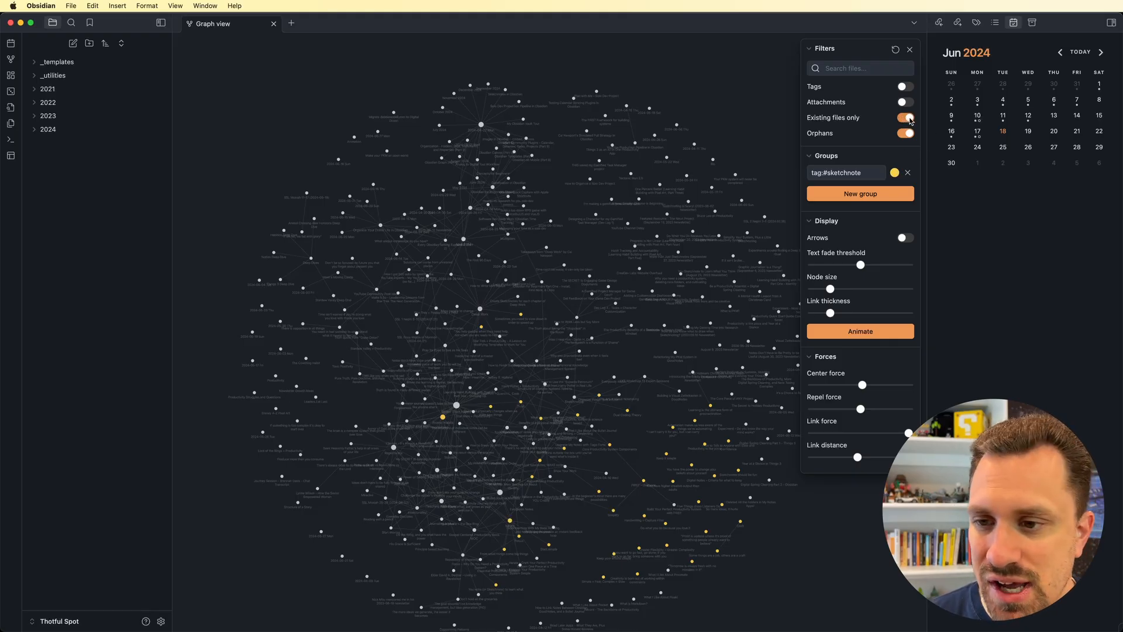
pyautogui.click(905, 117)
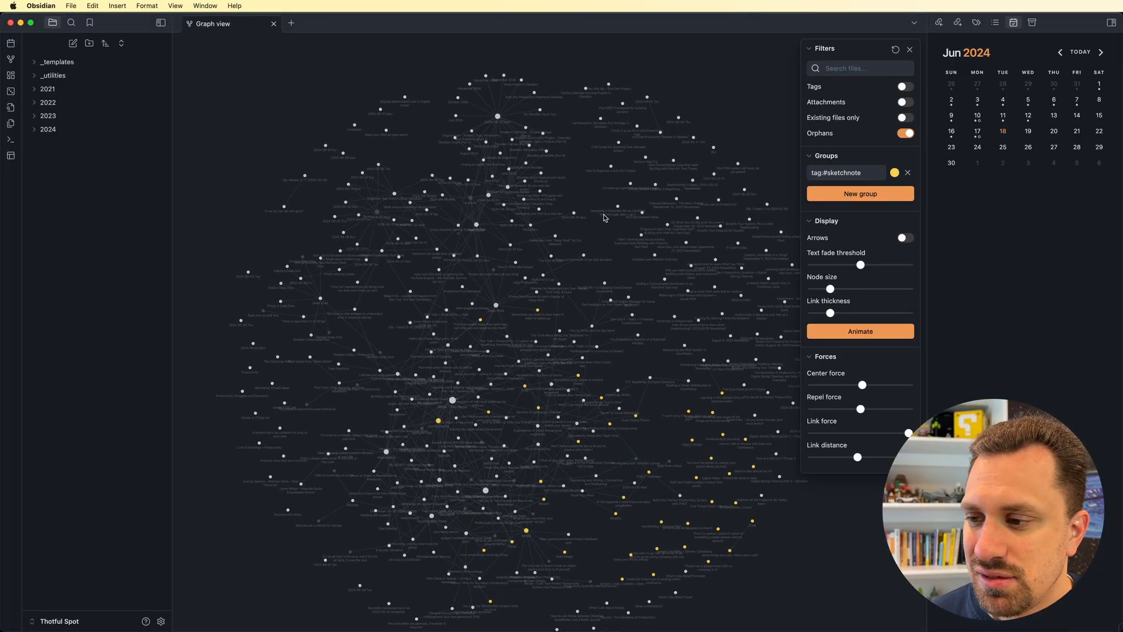
pyautogui.click(904, 117)
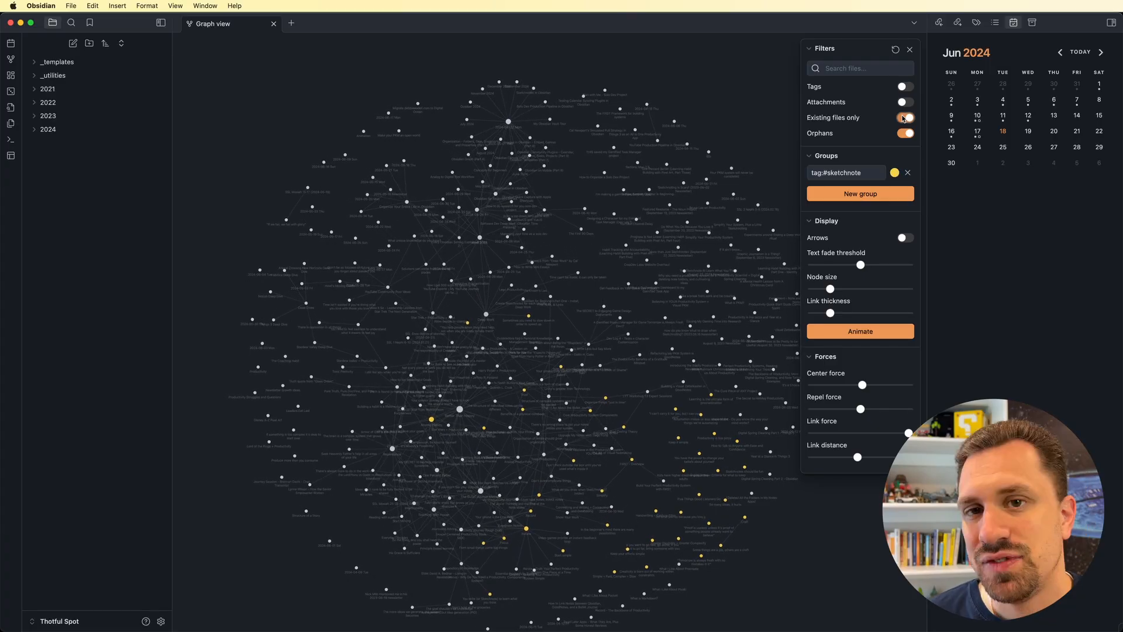
pyautogui.click(904, 117)
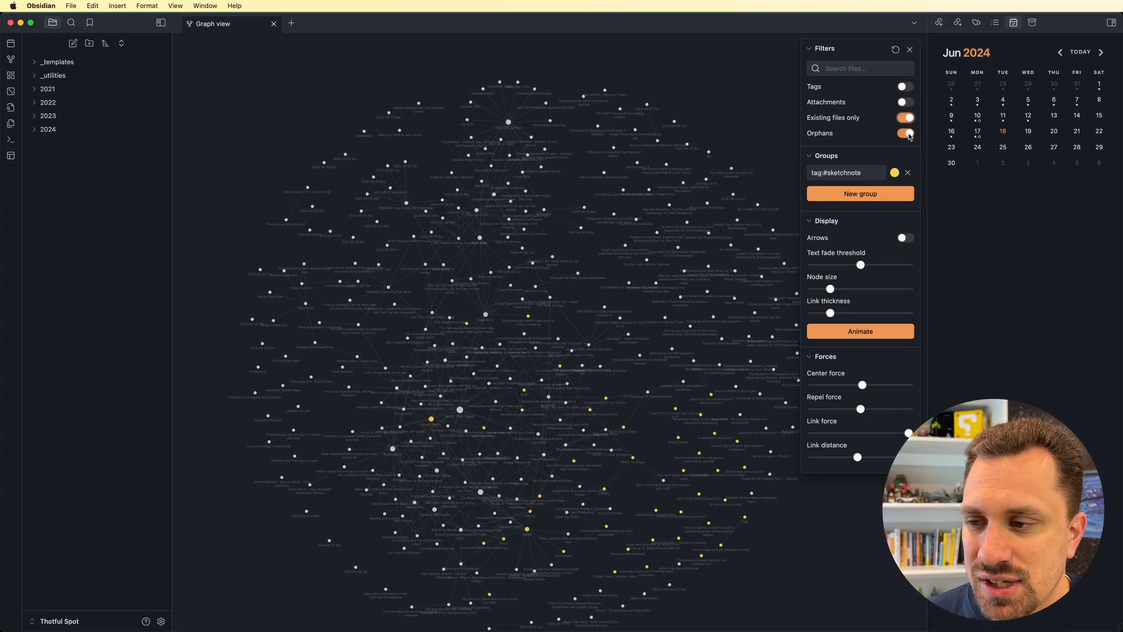
pyautogui.click(904, 134)
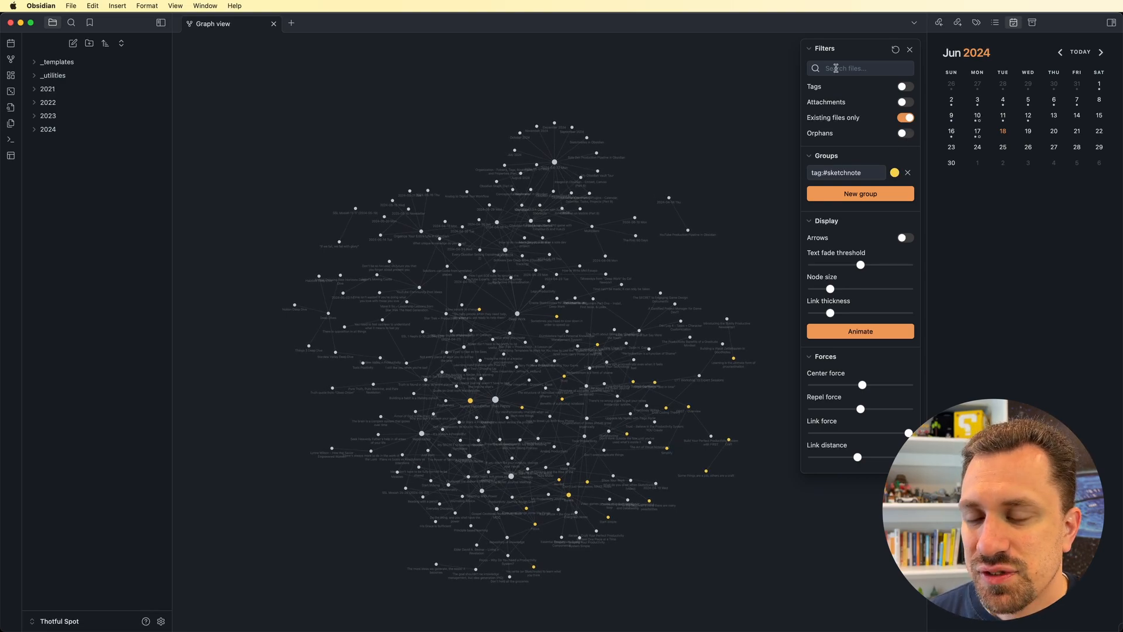
pyautogui.click(858, 68)
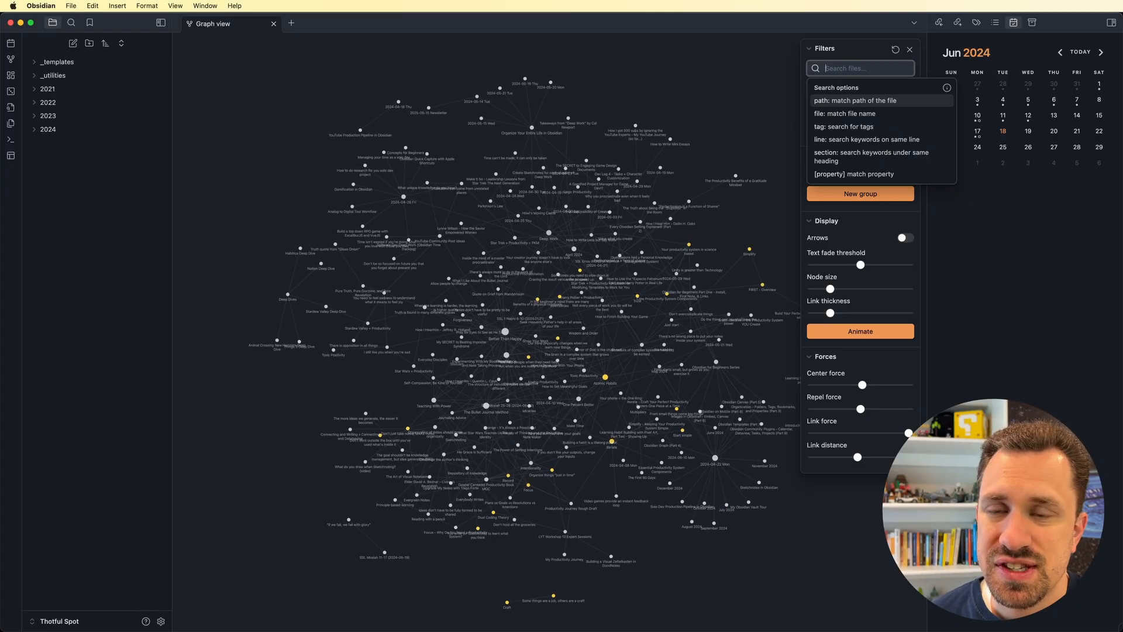
pyautogui.write('productivity')
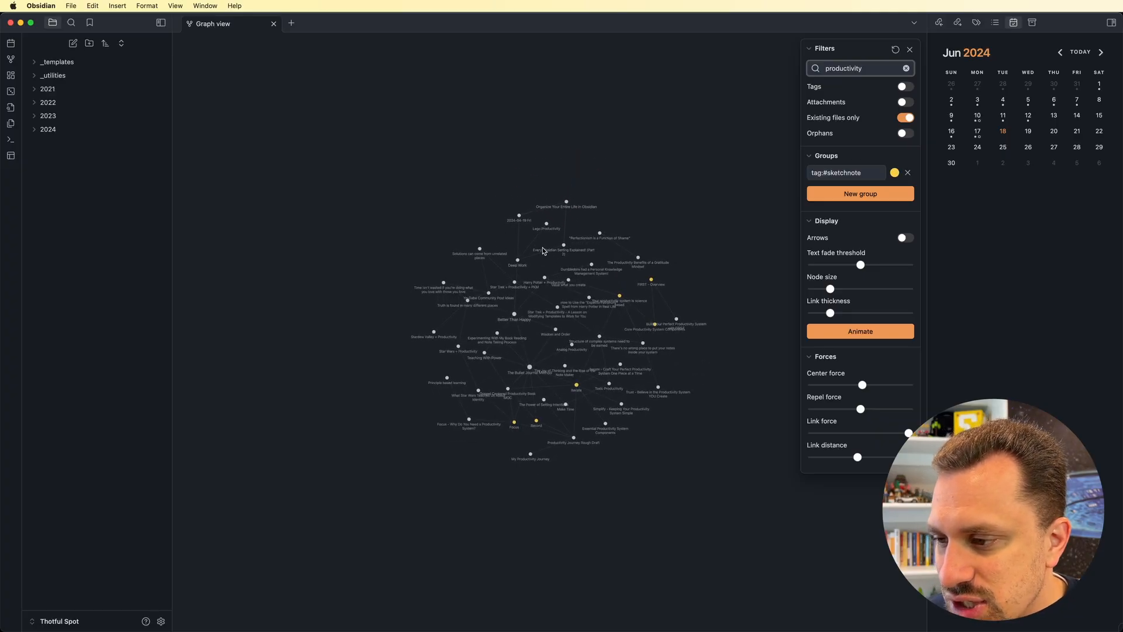
pyautogui.click(904, 68)
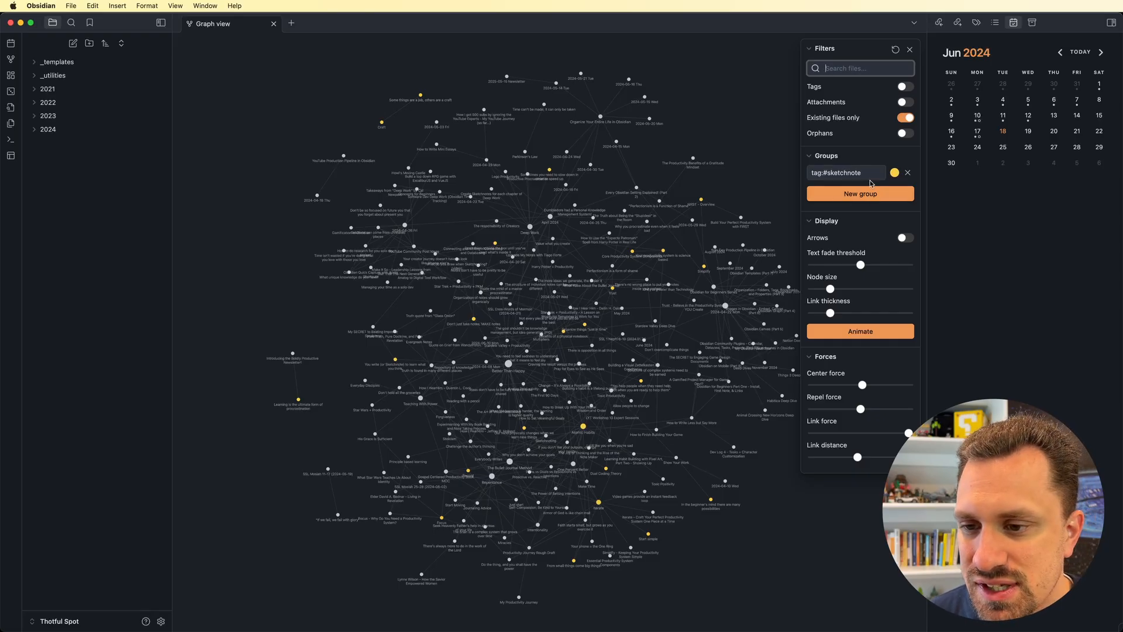
# Step: Show tag nodes again and recolour the #sketchnote group blue
pyautogui.click(905, 85)
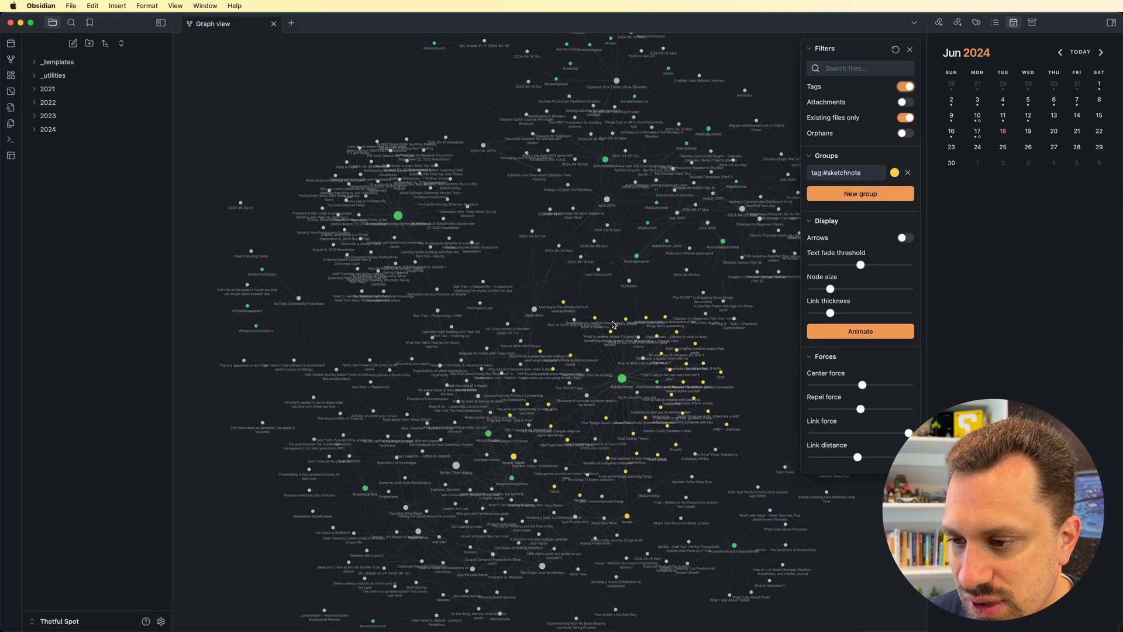
pyautogui.click(893, 173)
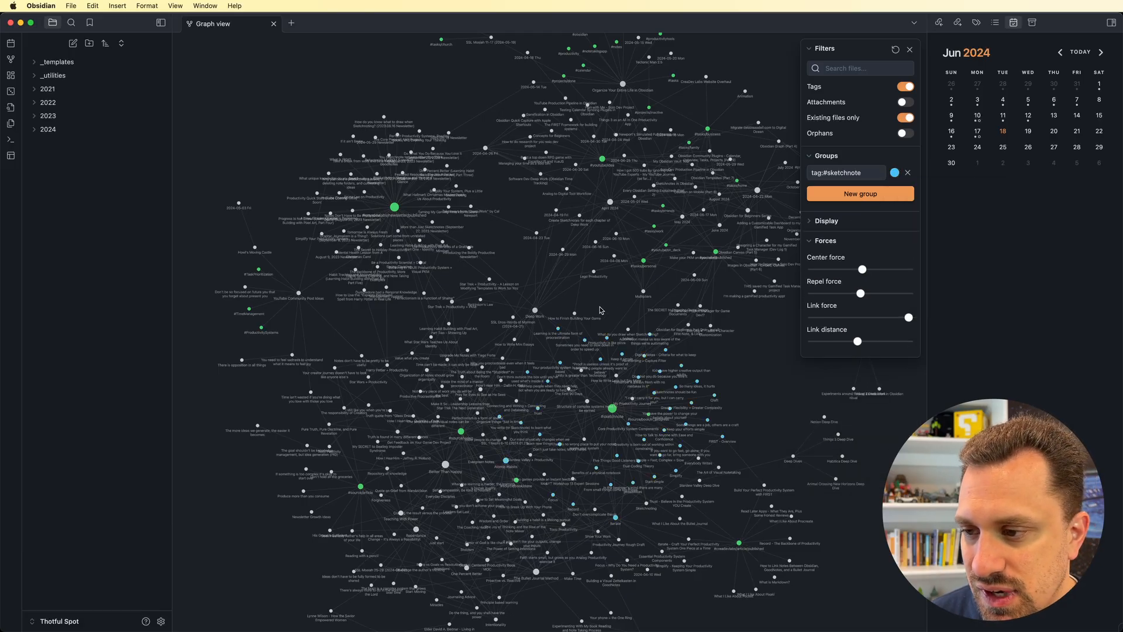
pyautogui.click(609, 411)
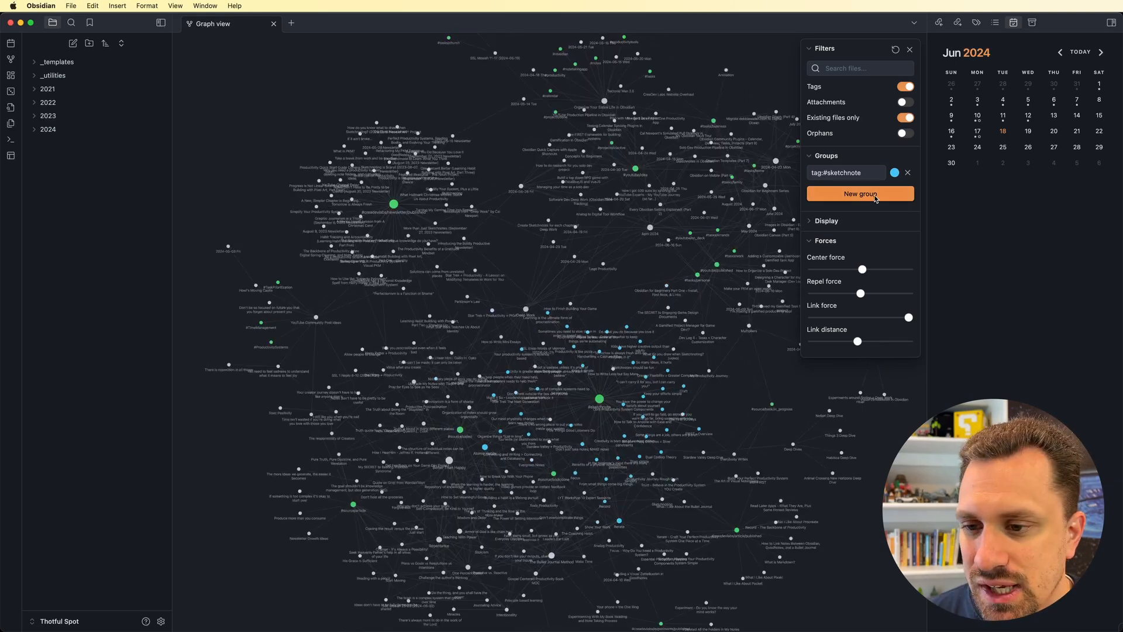
# Step: Add a 'productivity' colour group highlighted in orange beside the blue sketchnote group
pyautogui.click(860, 193)
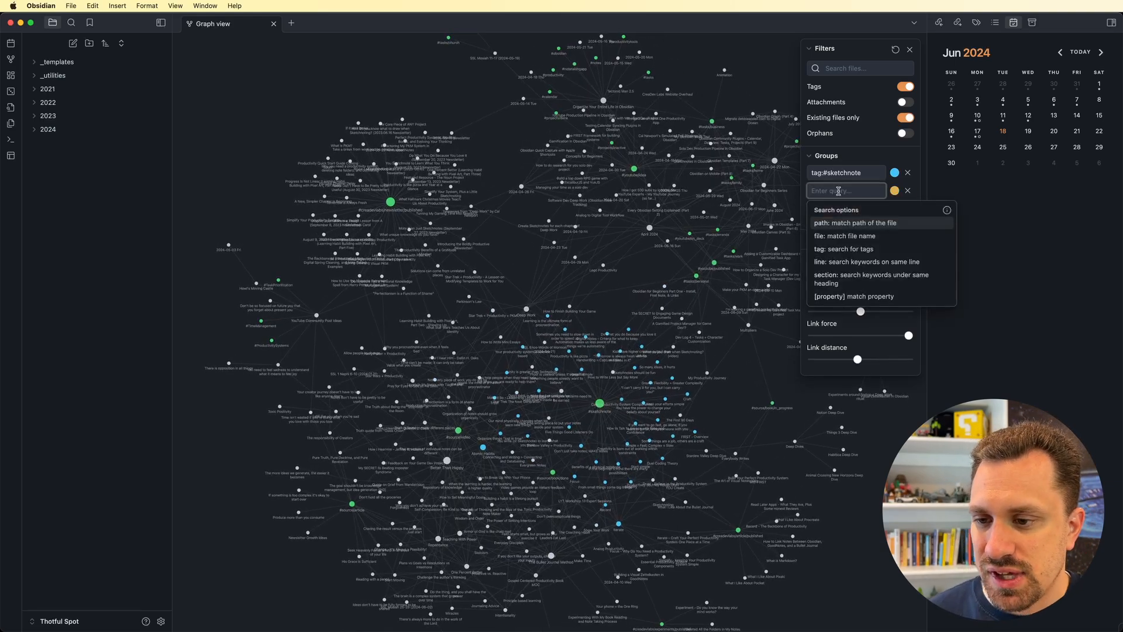
pyautogui.write('productivi')
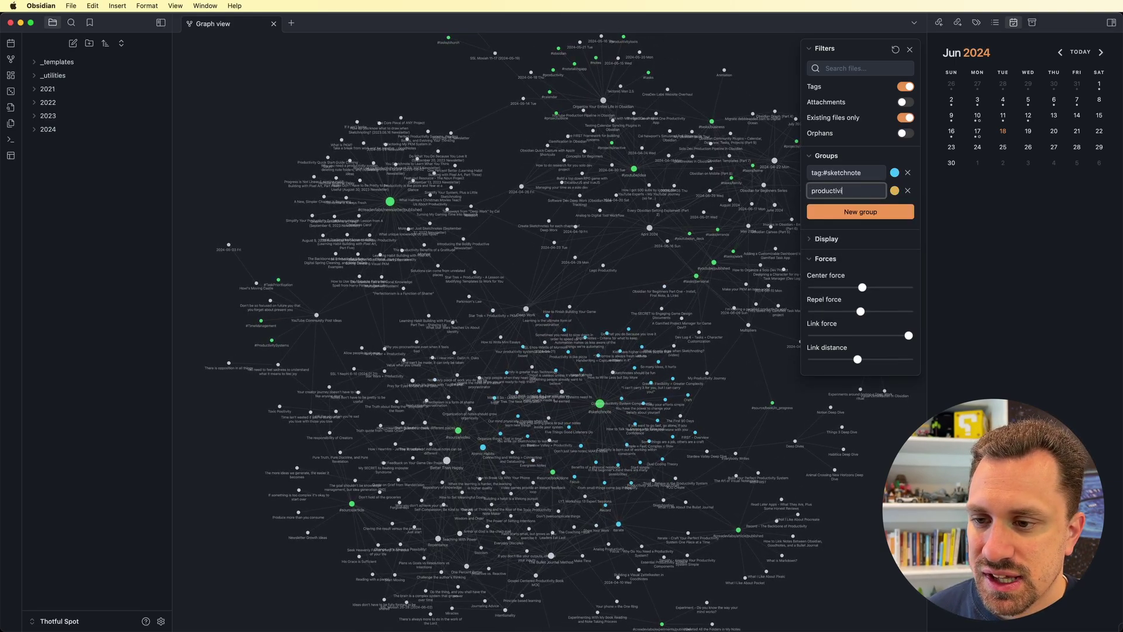
pyautogui.write('ty')
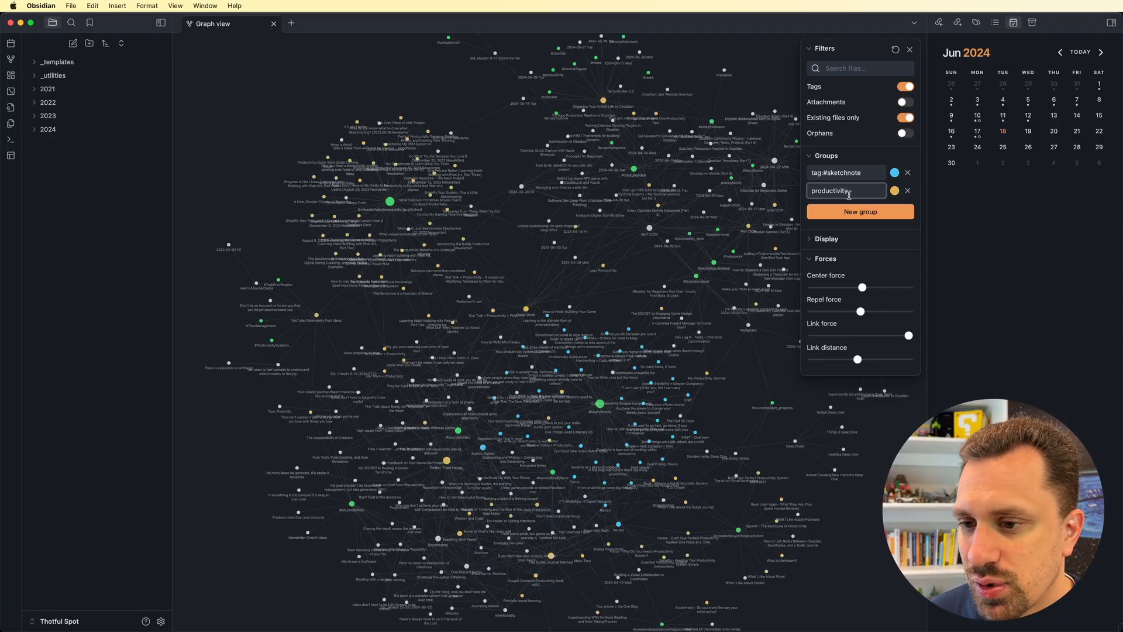
pyautogui.click(895, 191)
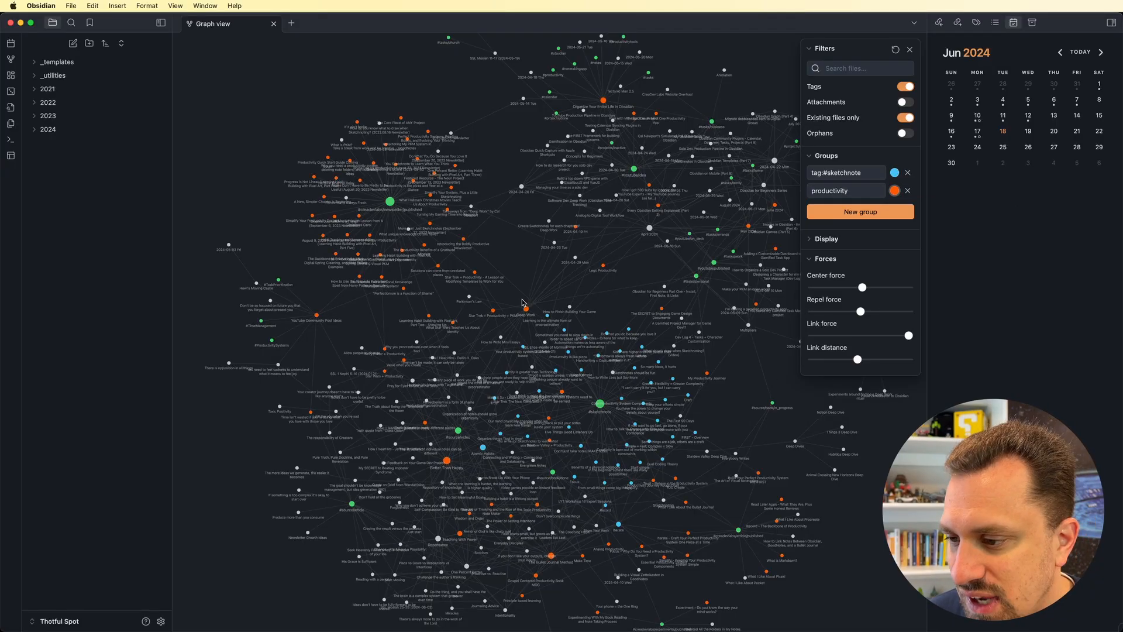
pyautogui.click(533, 252)
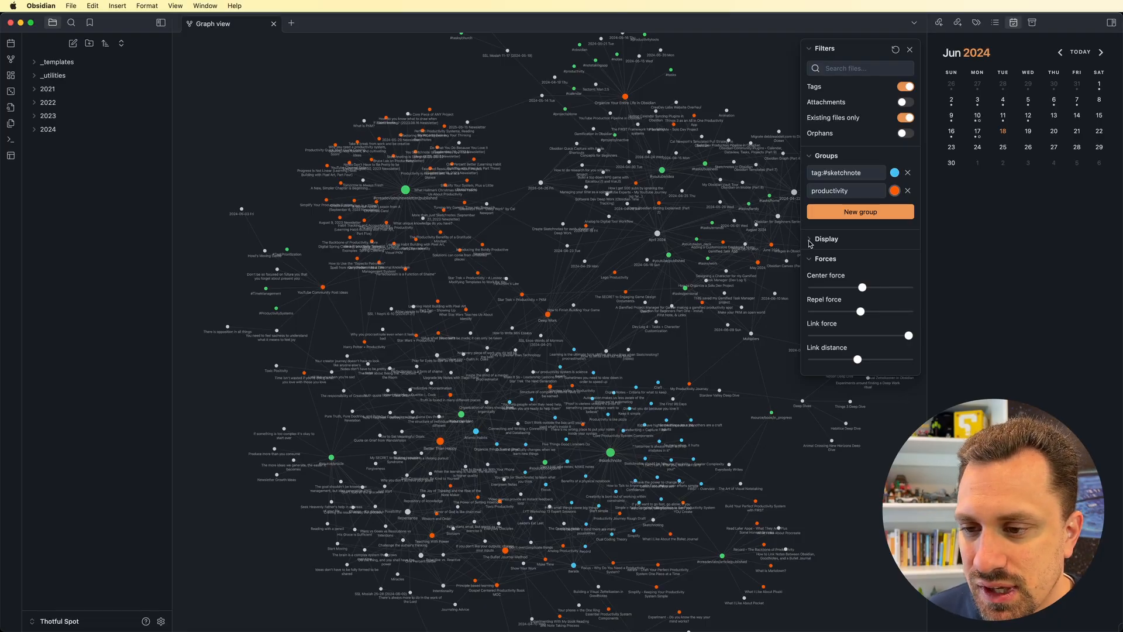
# Step: In the Display section, switch on arrows so links show their direction
pyautogui.click(827, 239)
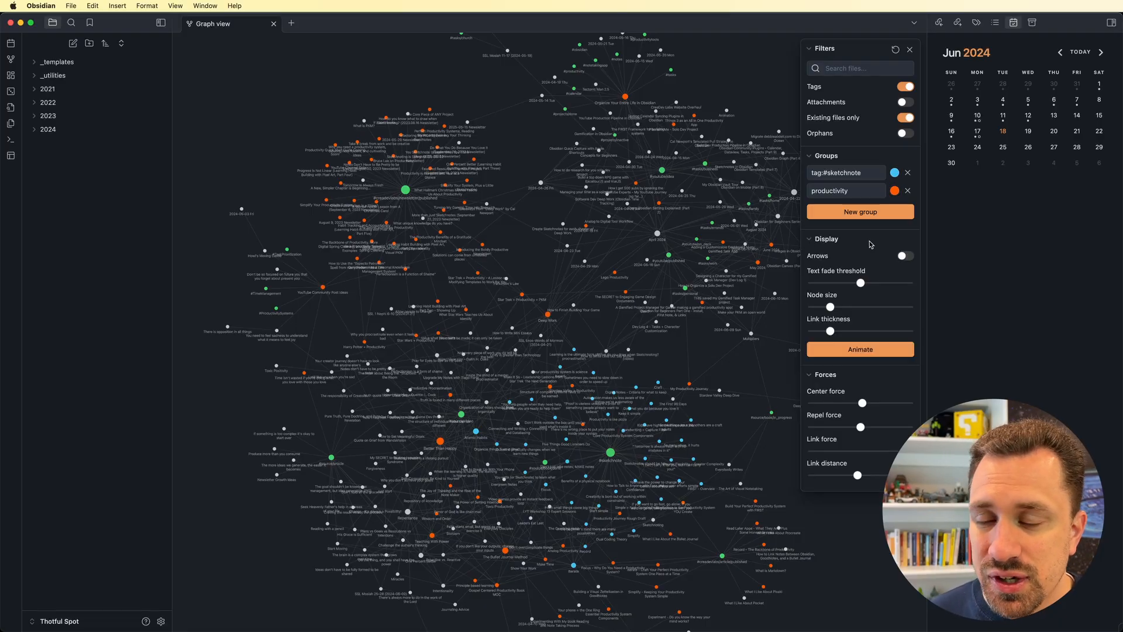
pyautogui.click(904, 256)
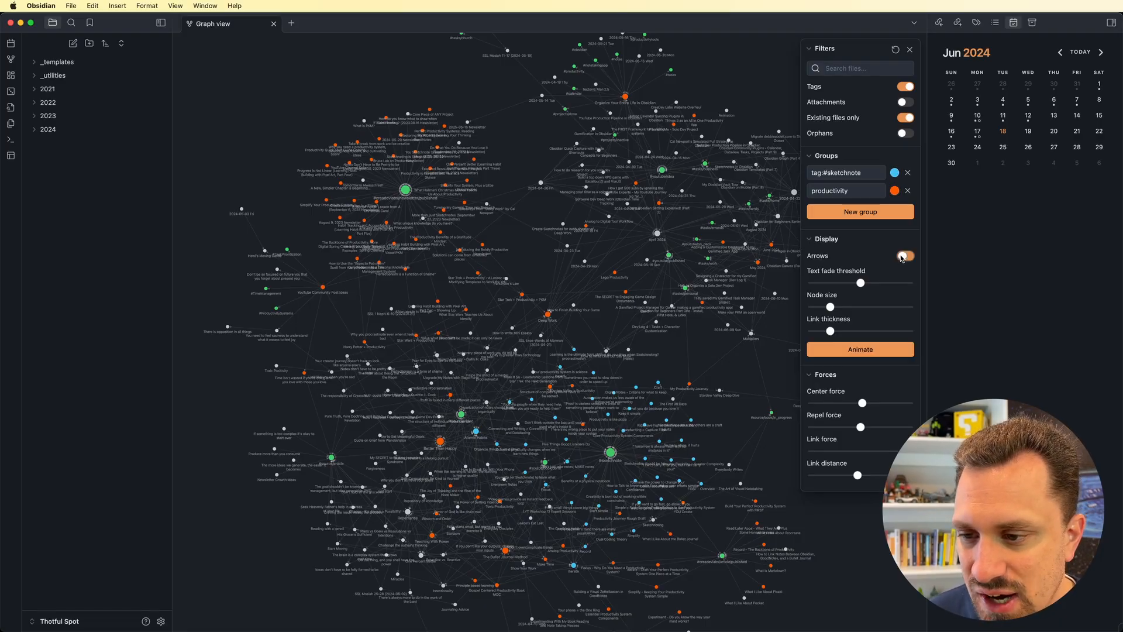
pyautogui.click(904, 256)
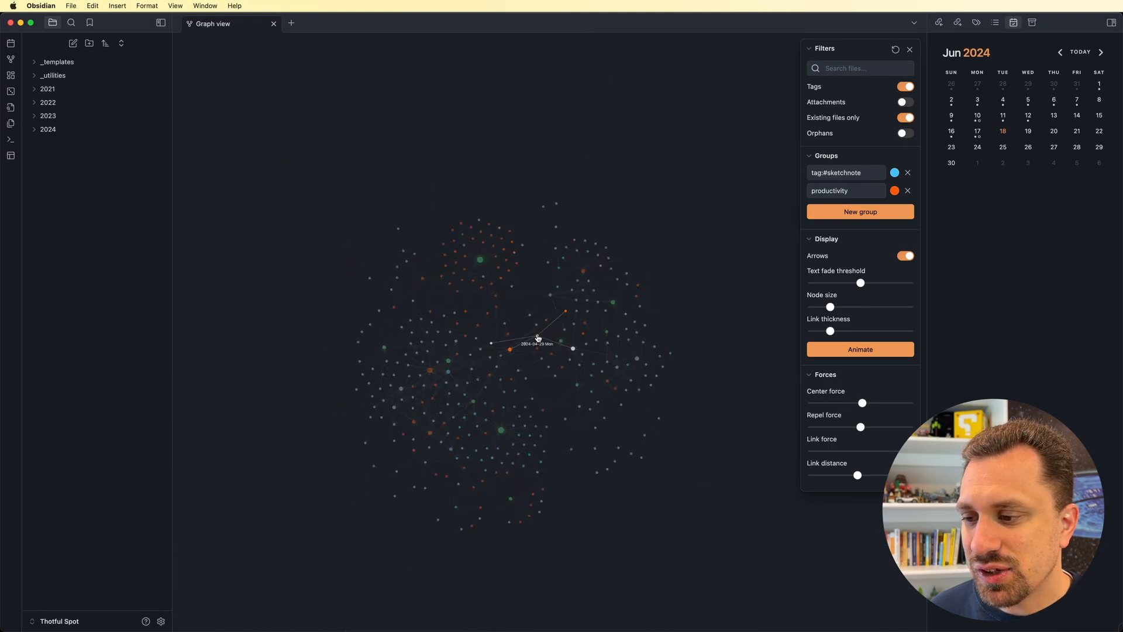
# Step: Replay the graph's build-up animation so notes appear and settle into place
pyautogui.click(860, 349)
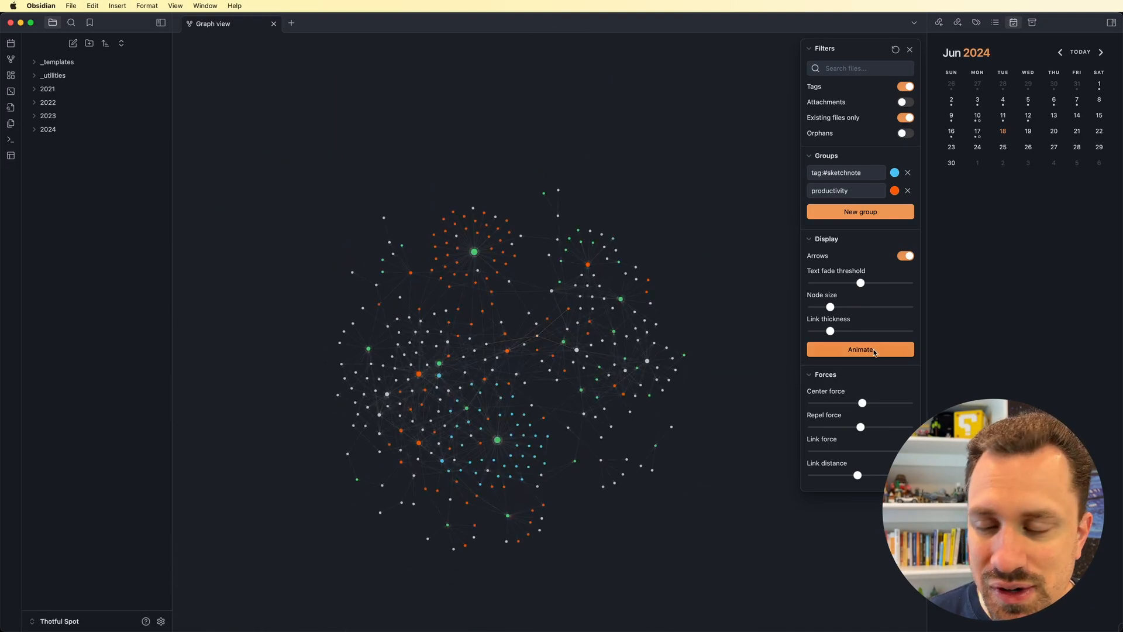
pyautogui.click(860, 350)
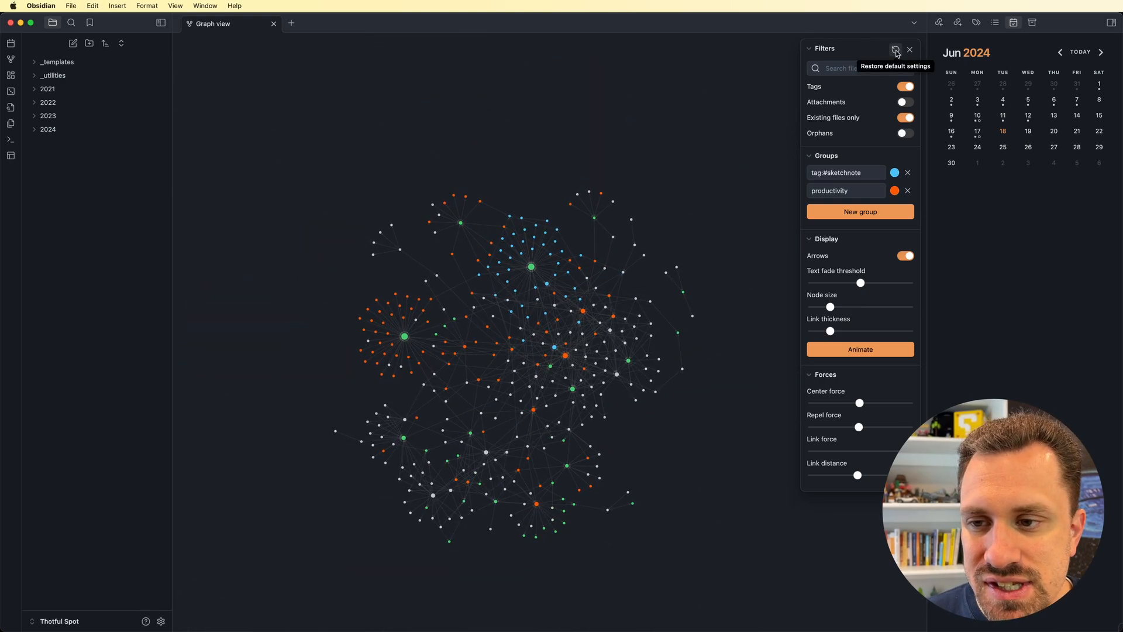
# Step: Restore default graph settings, removing colour groups and arrows and showing orphans again
pyautogui.click(895, 52)
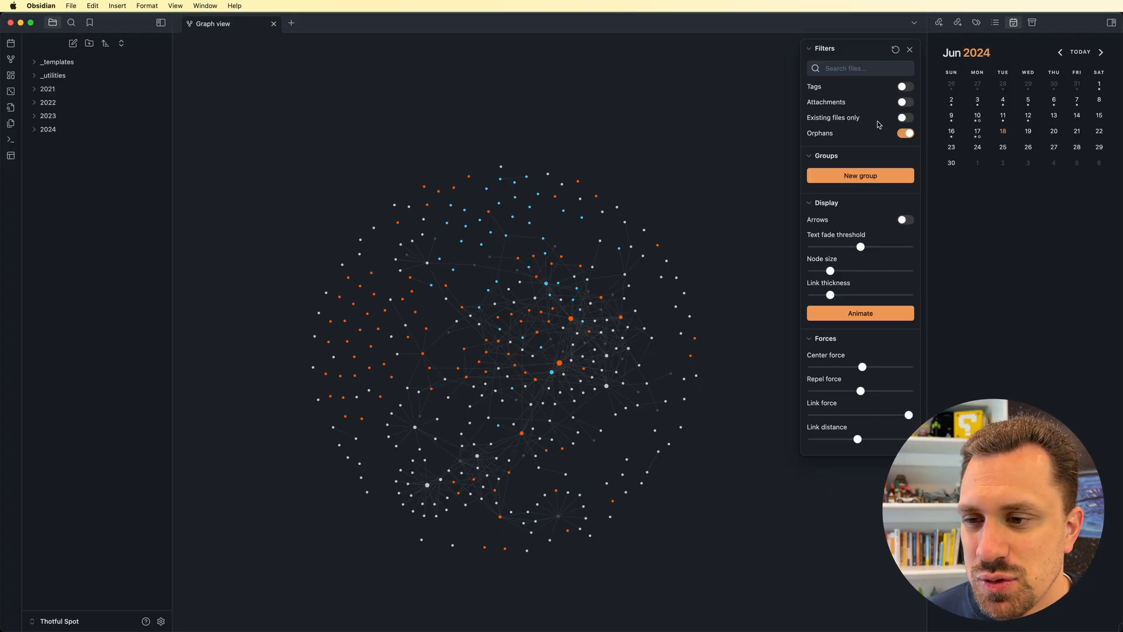
pyautogui.moveTo(867, 136)
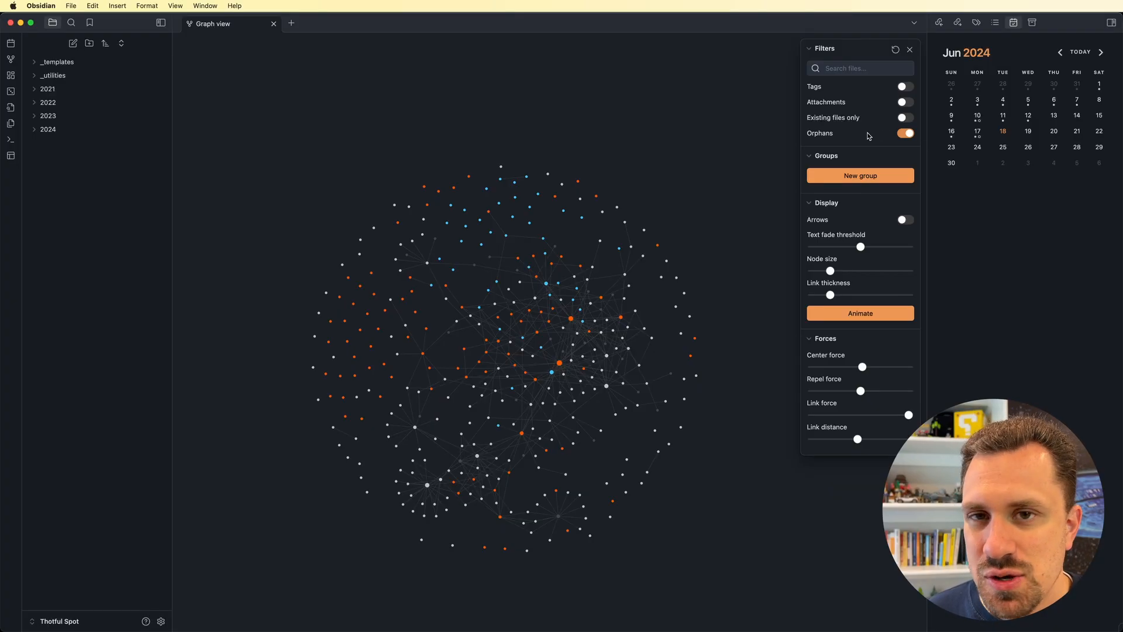
pyautogui.moveTo(775, 103)
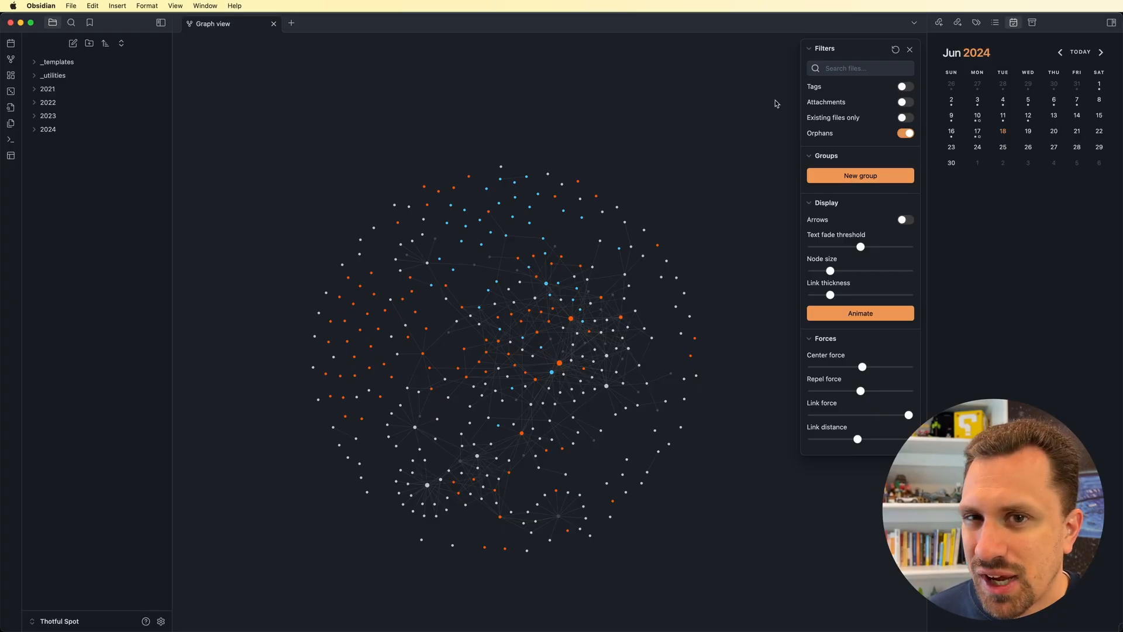